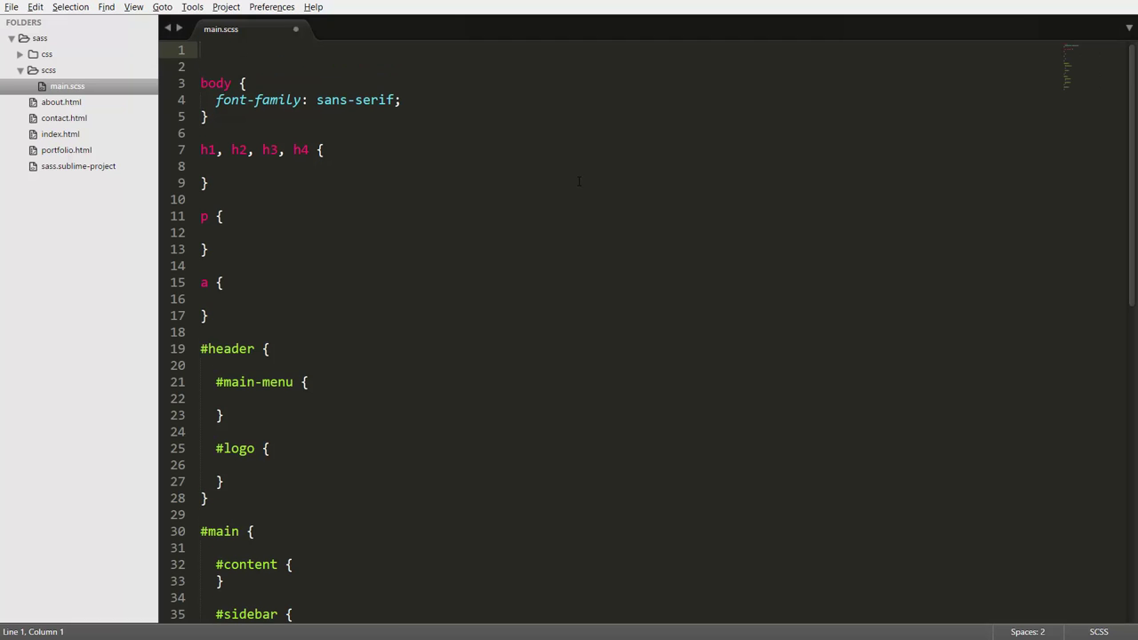
Write the declaration $text-color: #222222; on line 1 and briefly review the variable name
type("$")
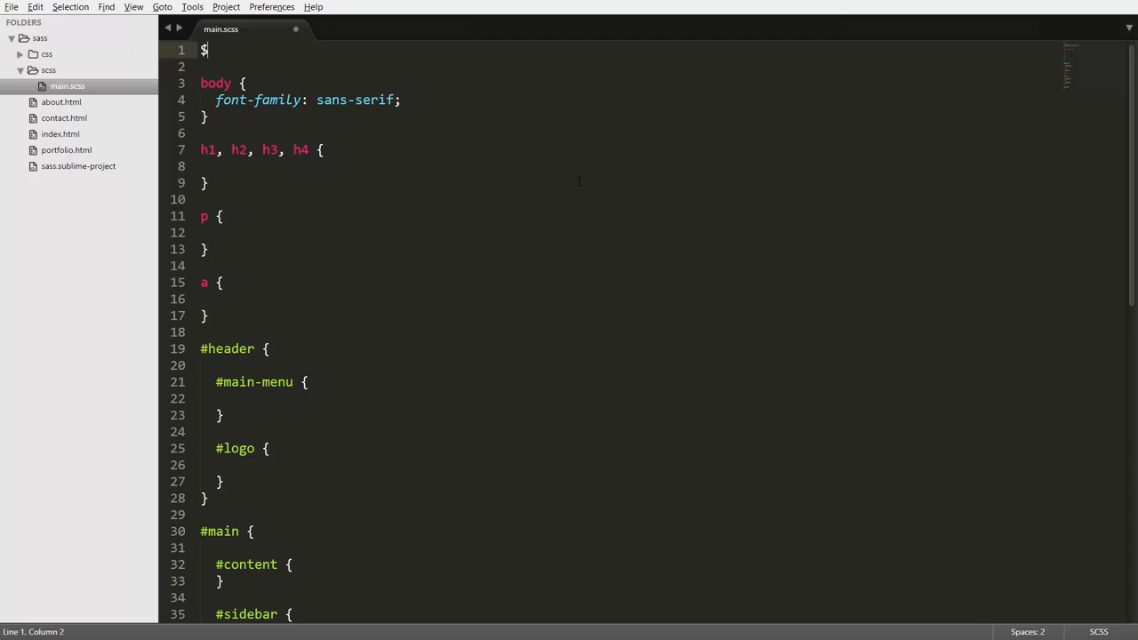
type("text-")
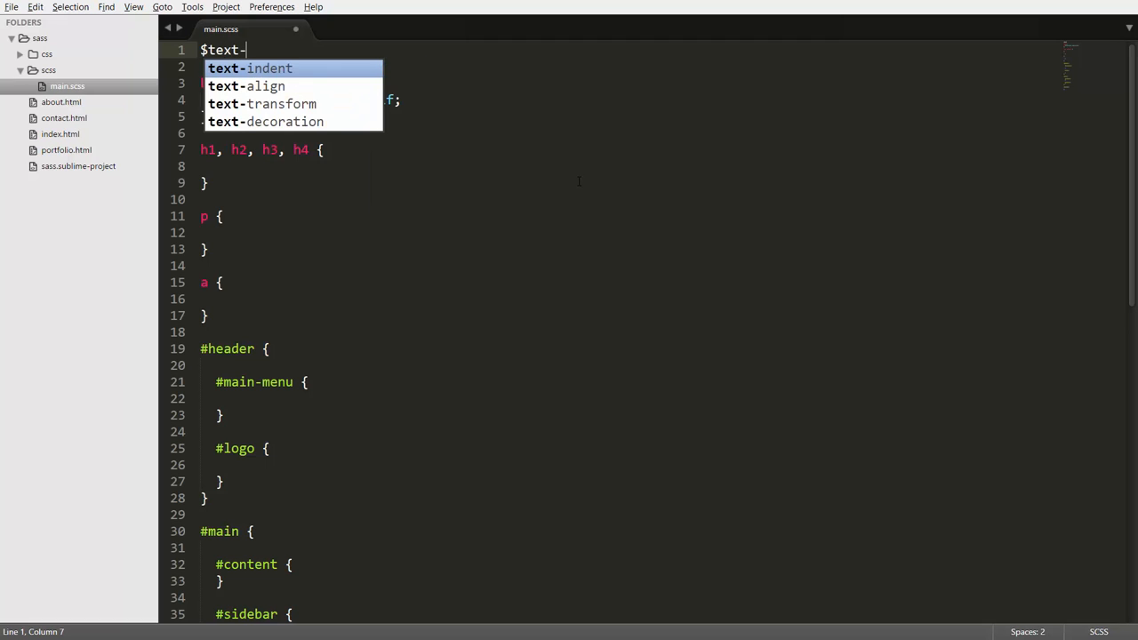
type("color:")
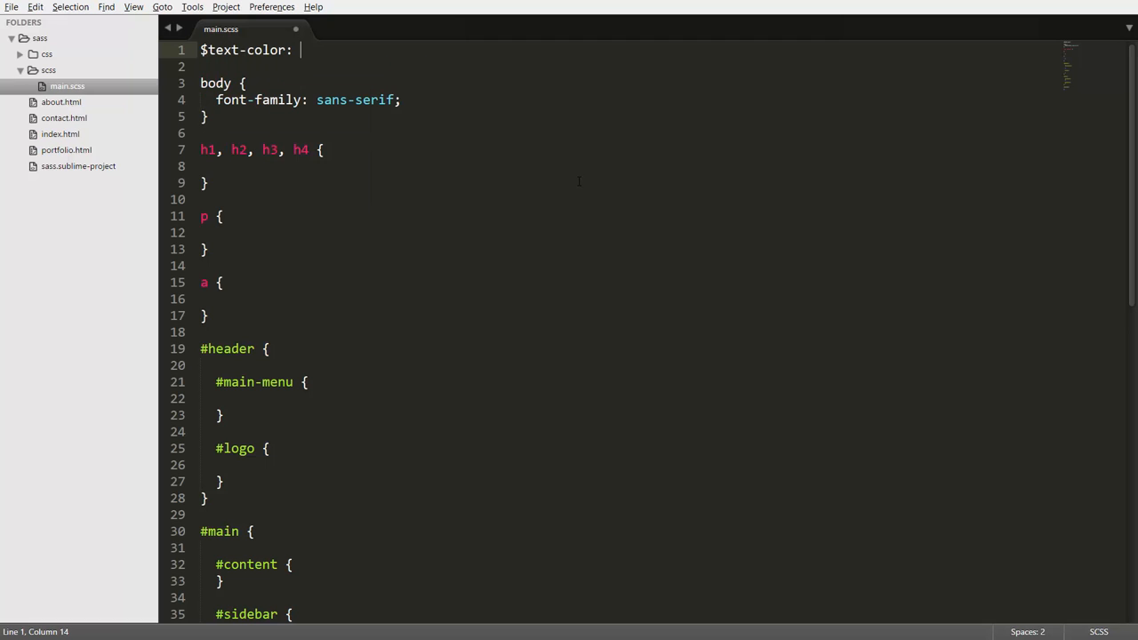
type("#222222;")
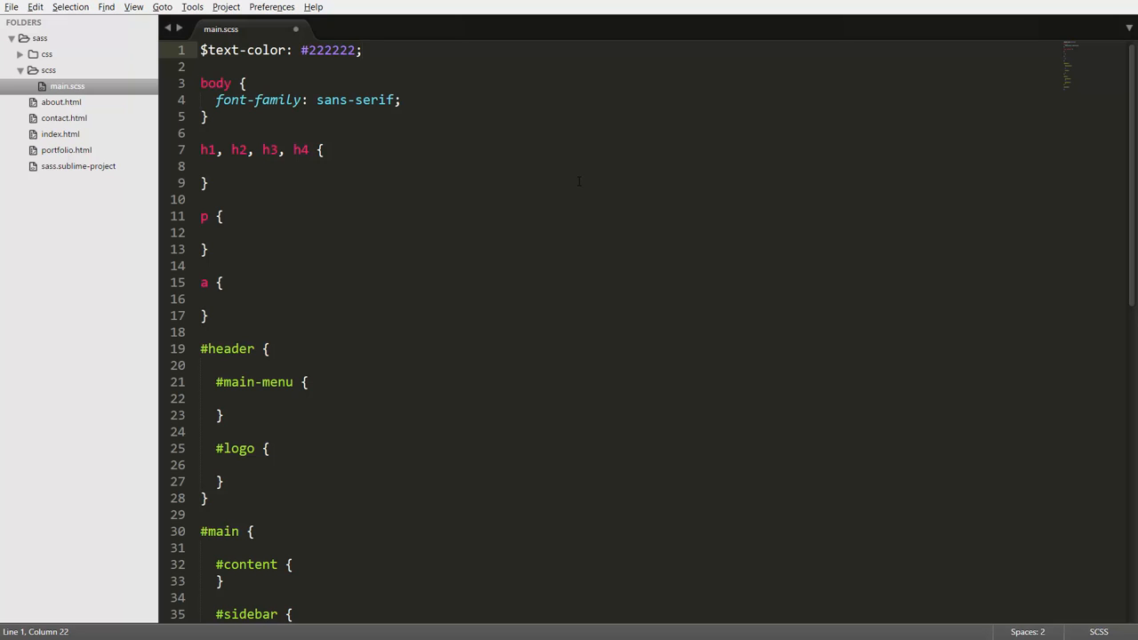
left_click(363, 50)
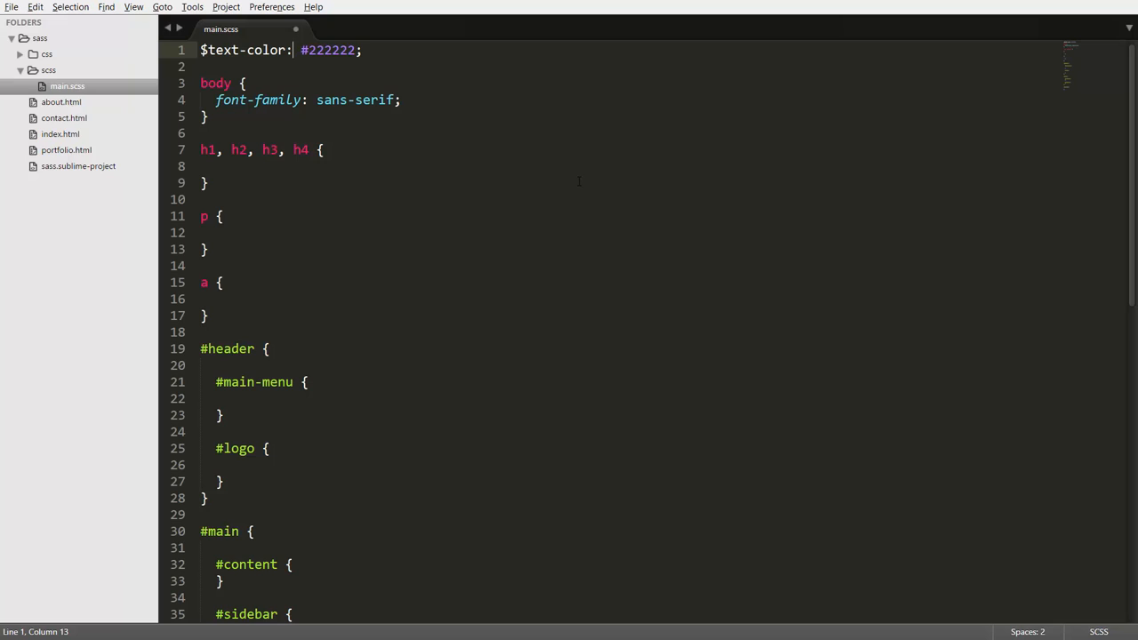
double_click(240, 49)
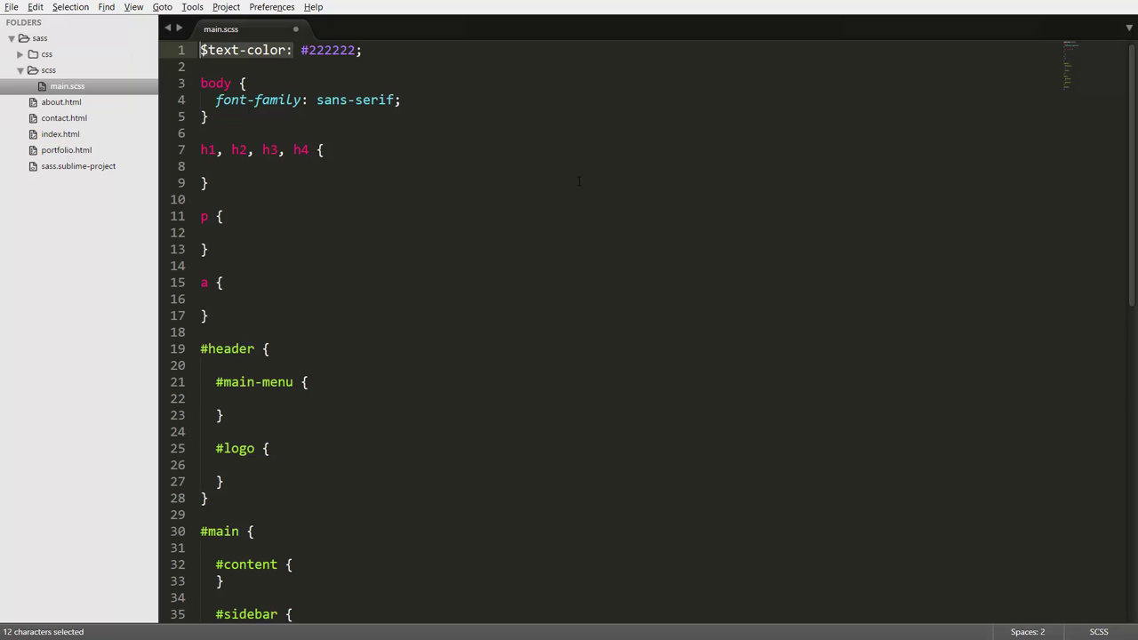
left_click(242, 49)
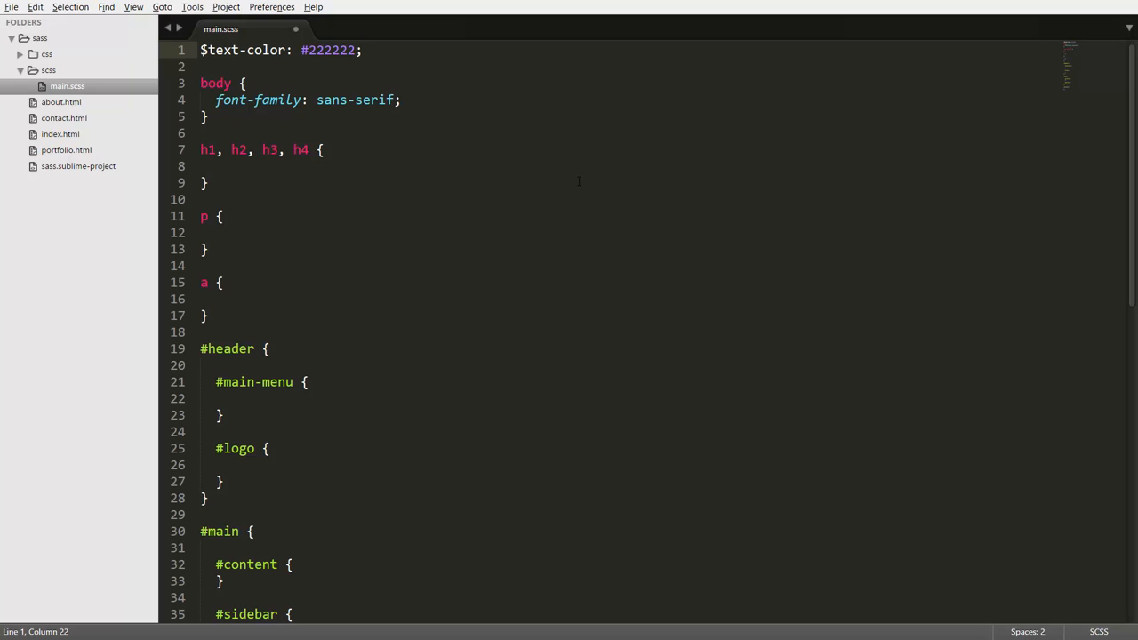
Add color: $text-color; to the body rule via autocomplete and run the build
left_click(401, 100)
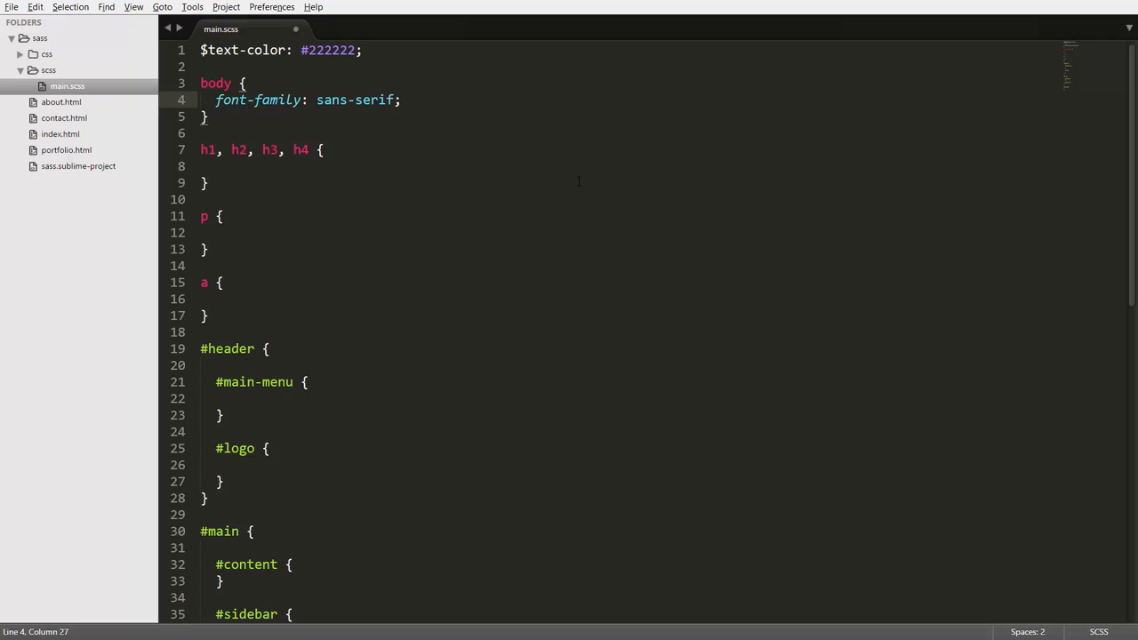
type("color: #000;")
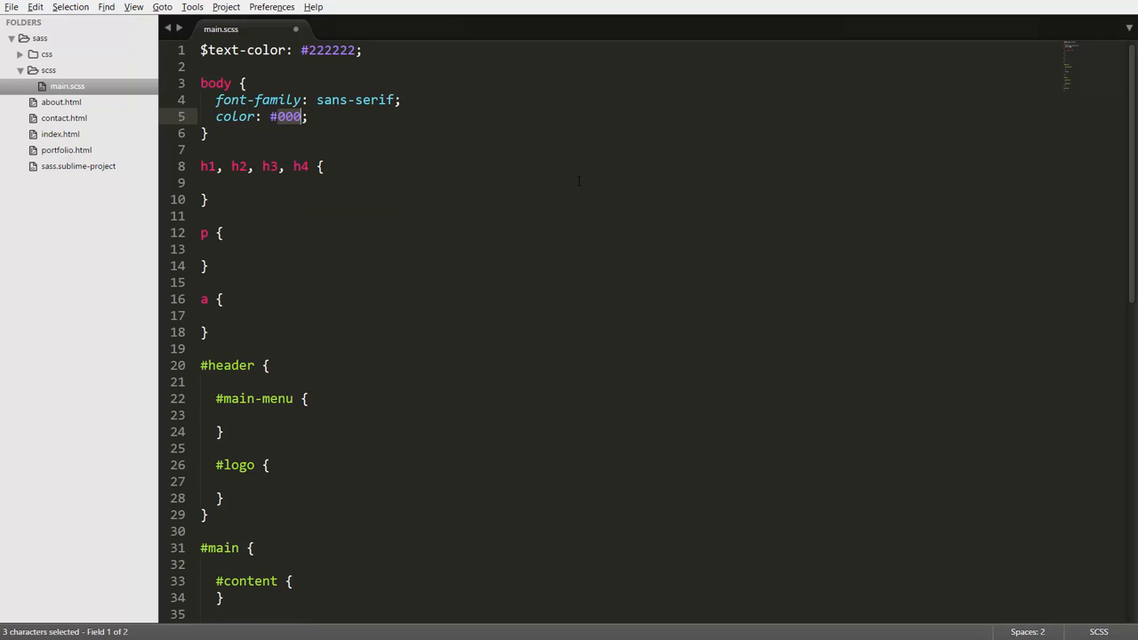
type("$te")
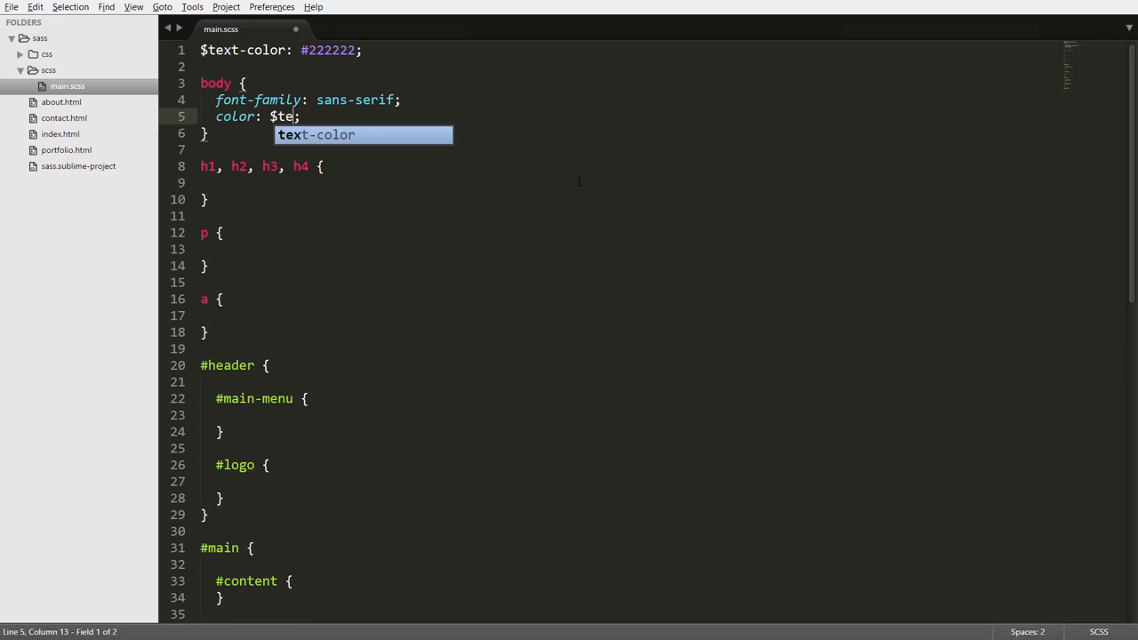
key("Tab")
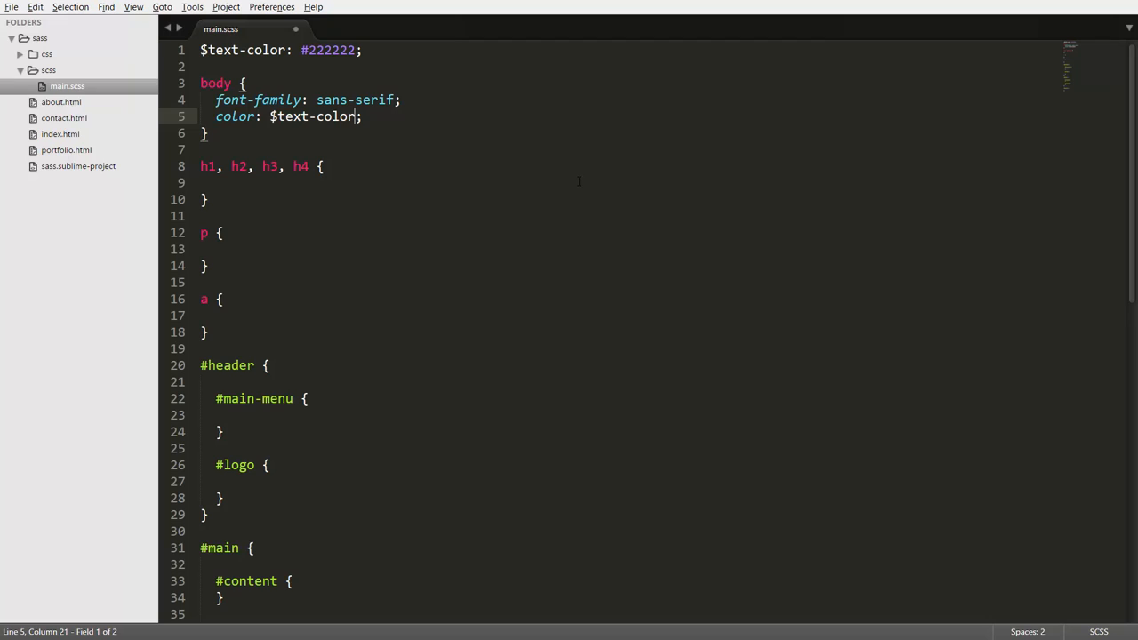
key("ctrl+b")
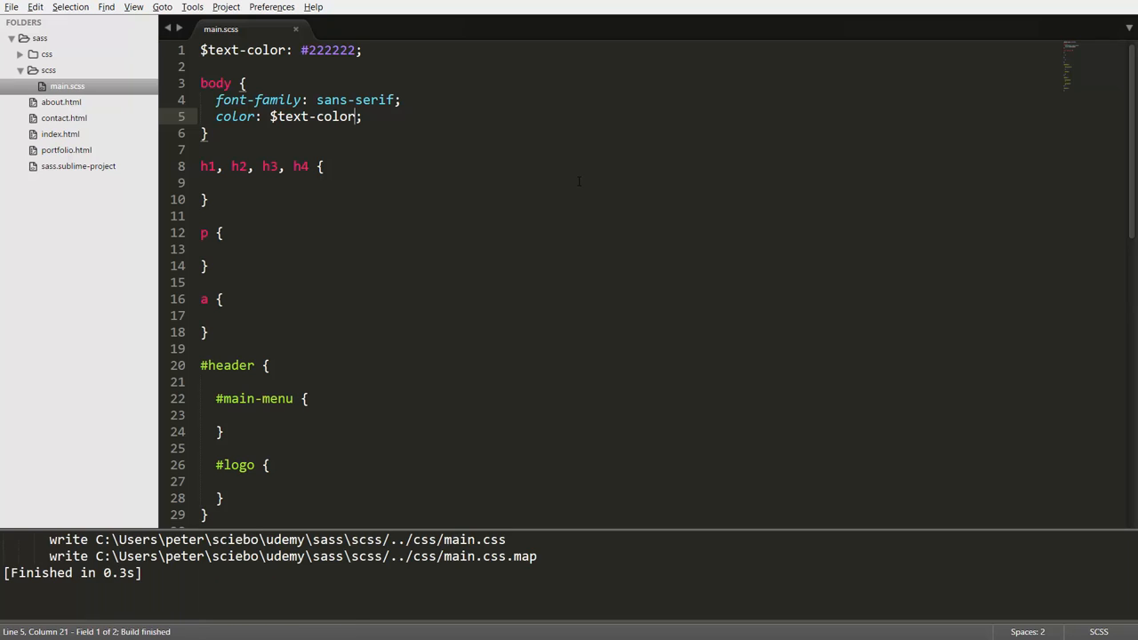
mouse_move(114, 85)
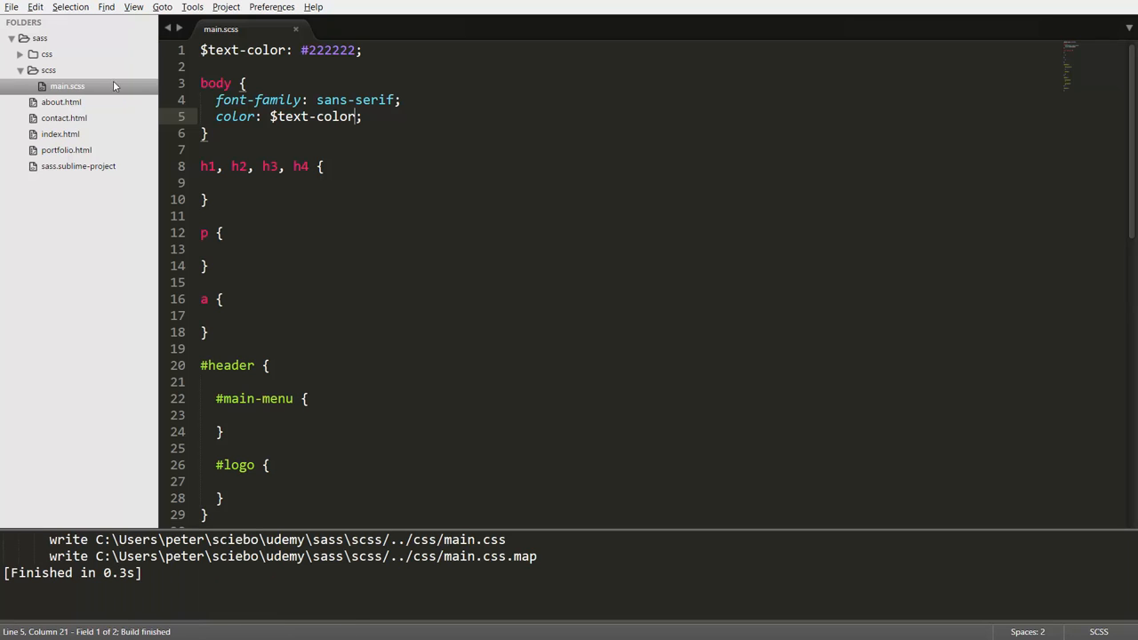
Expand the css folder in the sidebar to reach the compiled main.css
left_click(64, 70)
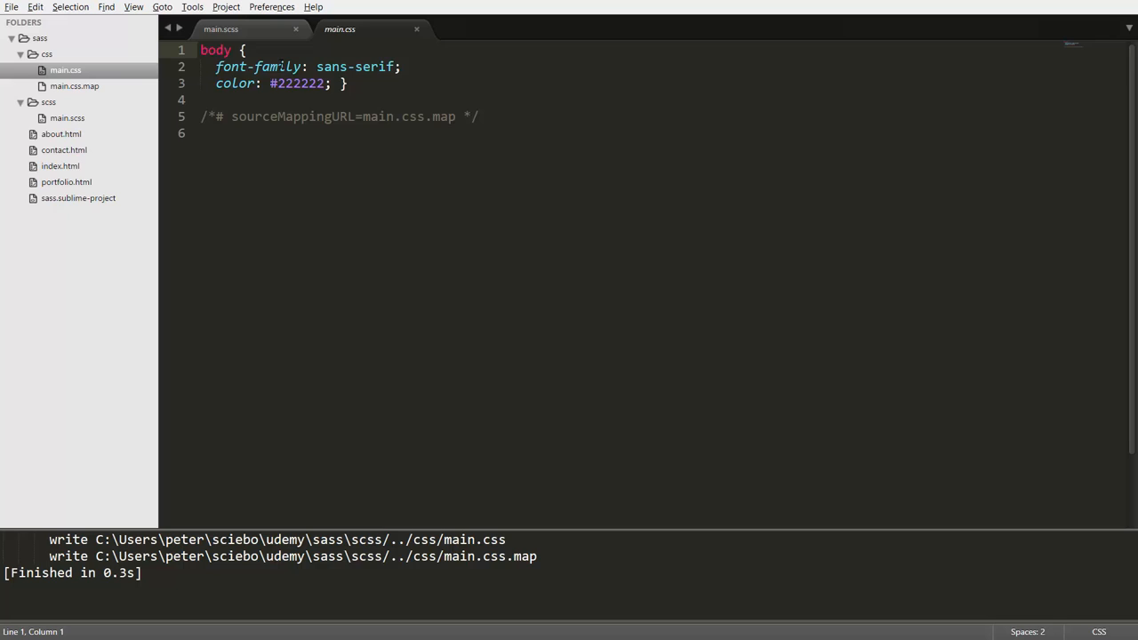
Switch back to the main.scss tab and select the $text-color variable name
left_click(235, 28)
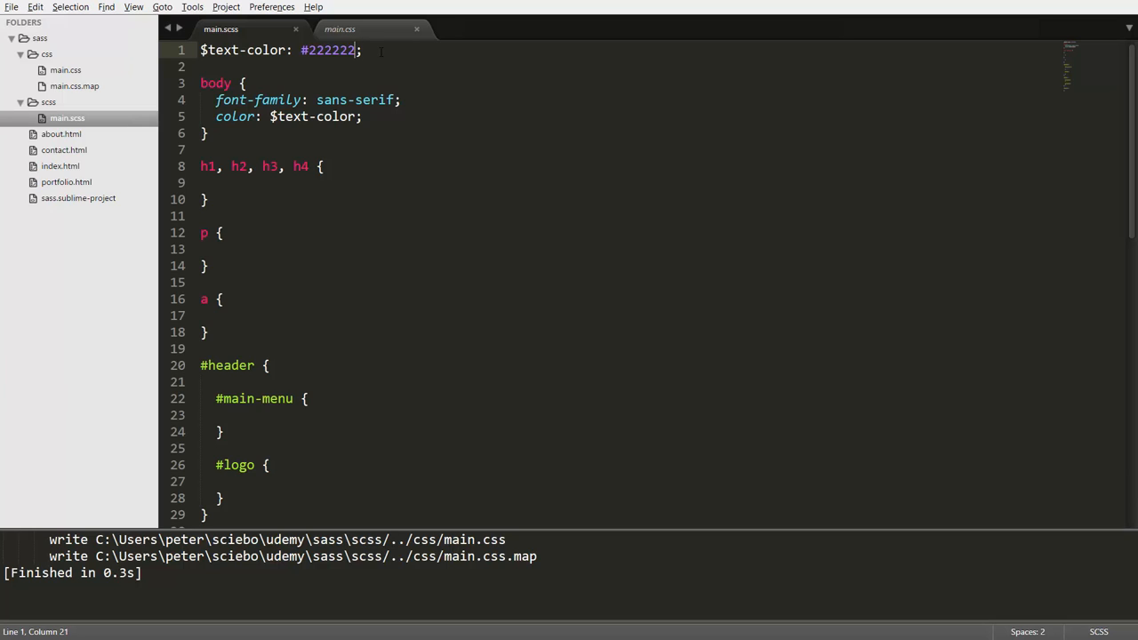
double_click(331, 50)
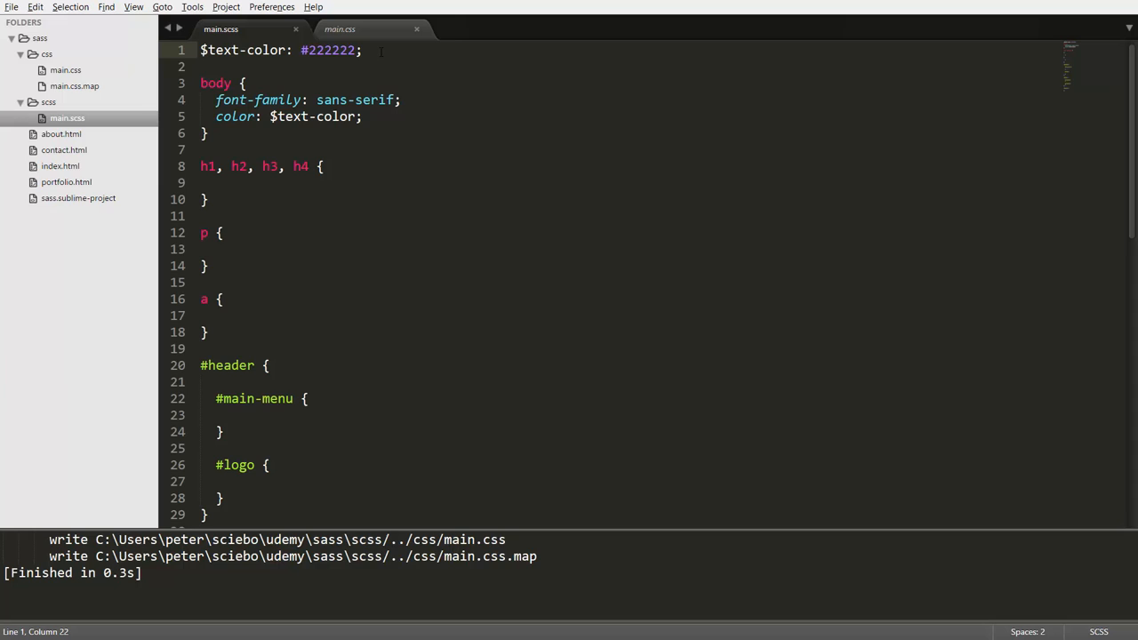
Write the declaration $header-height: 60px; on line 2 below $text-color
type("$")
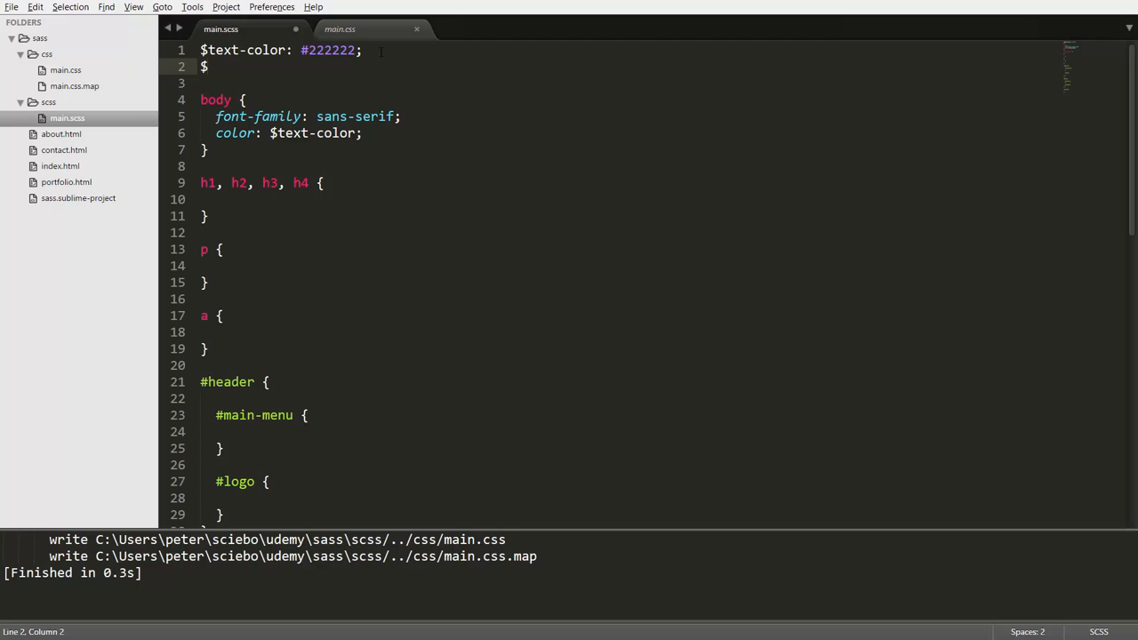
type("header")
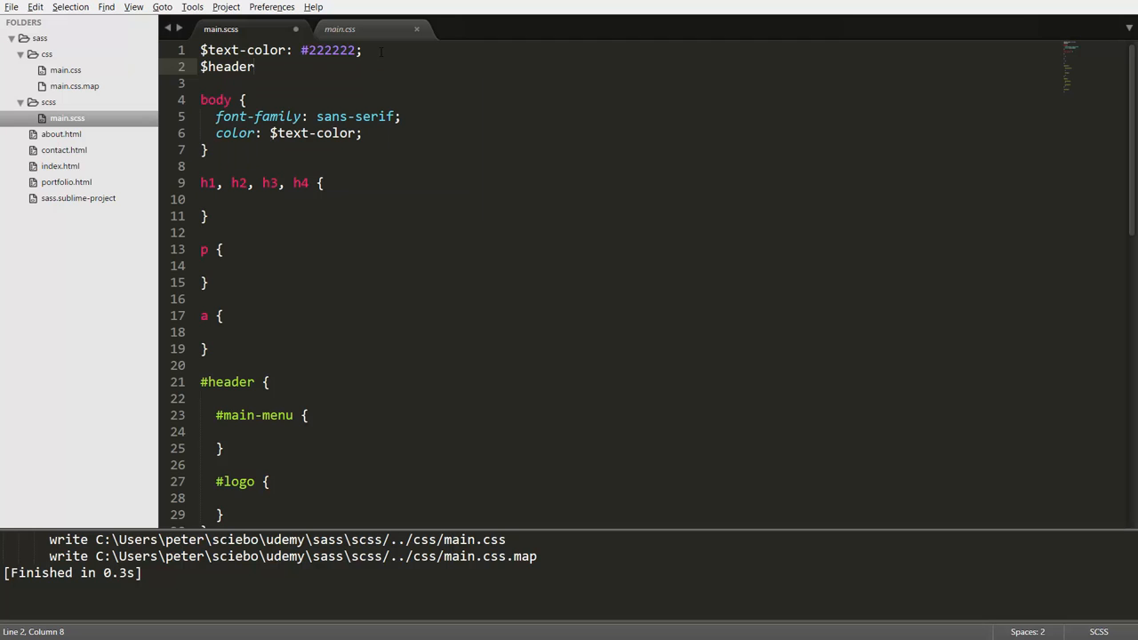
type("-height:")
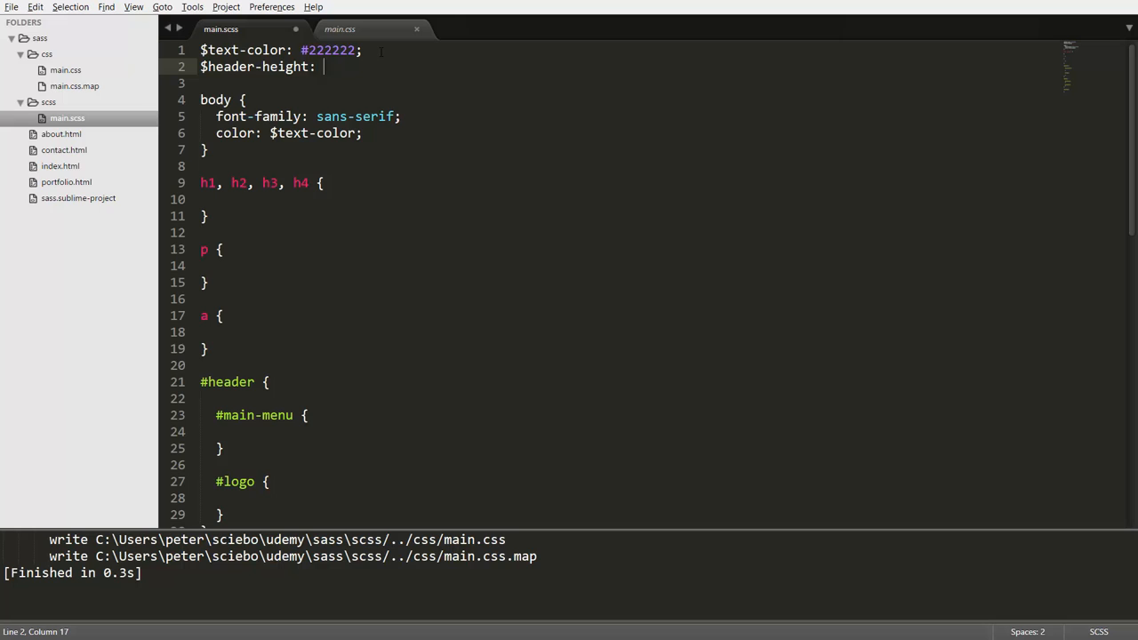
type("60px;")
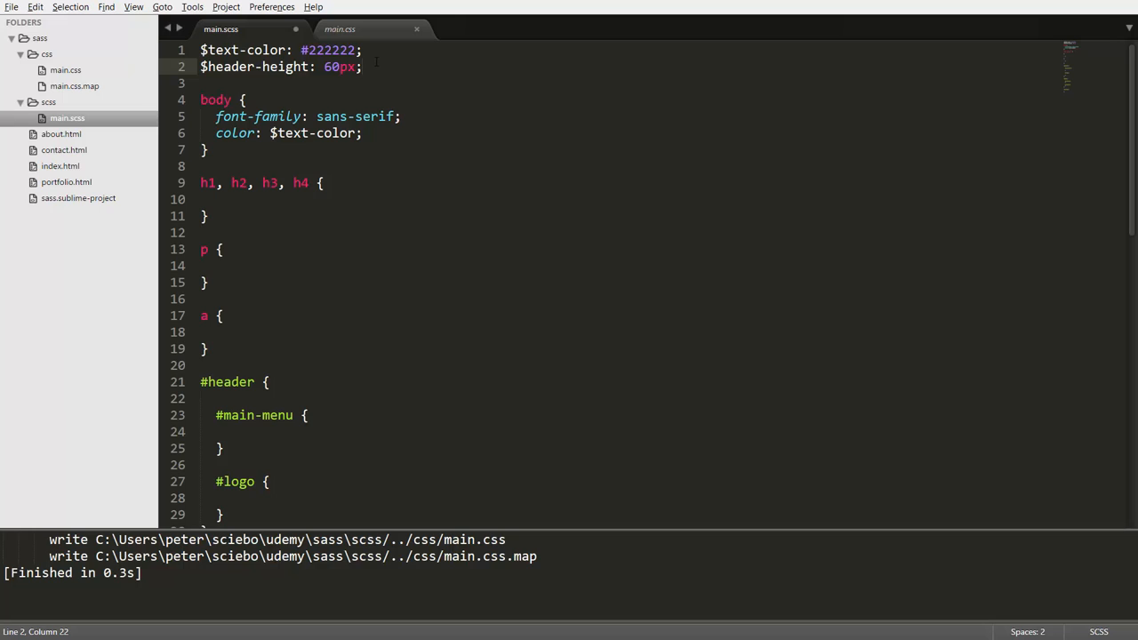
Add height: $header-height; to the #header rule, completing the name from $head
left_click(271, 381)
type("height: ;")
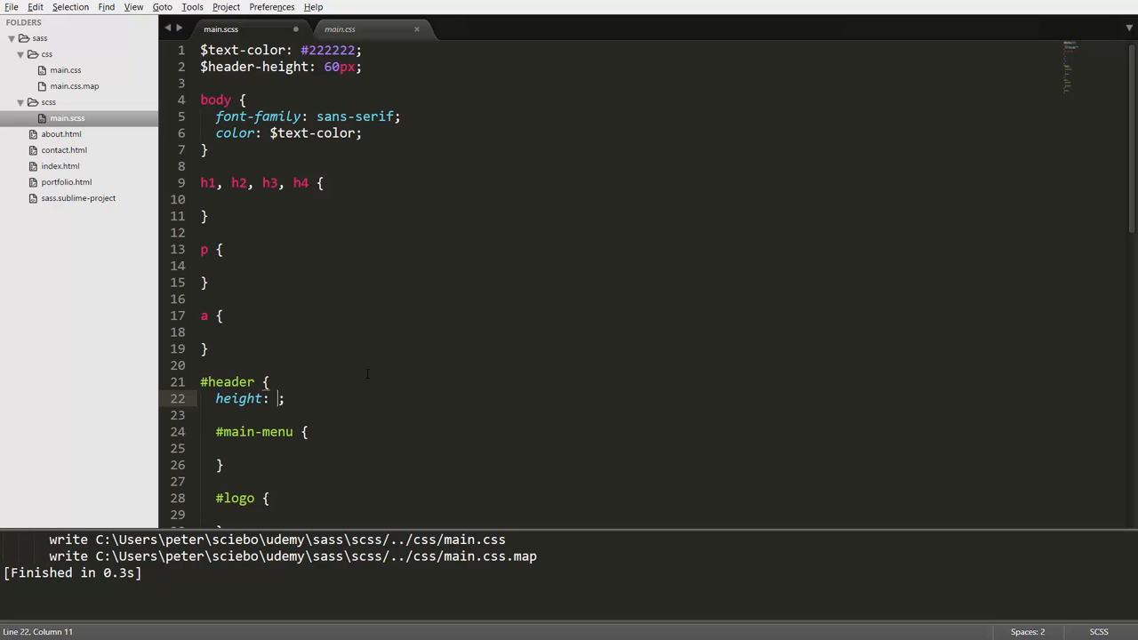
type("$head")
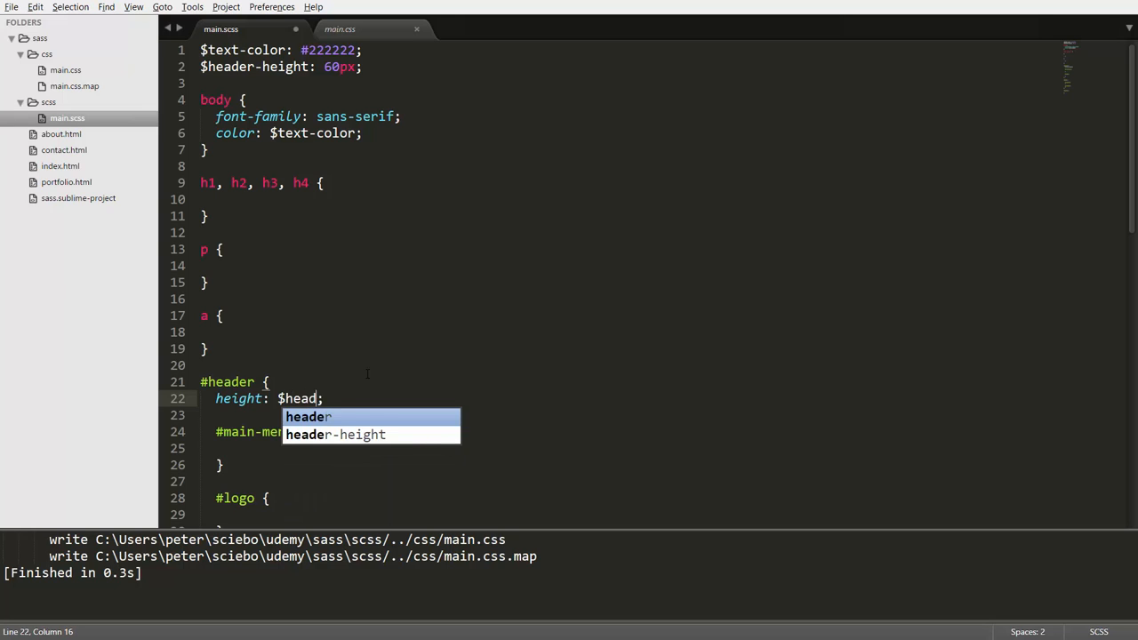
key("Tab")
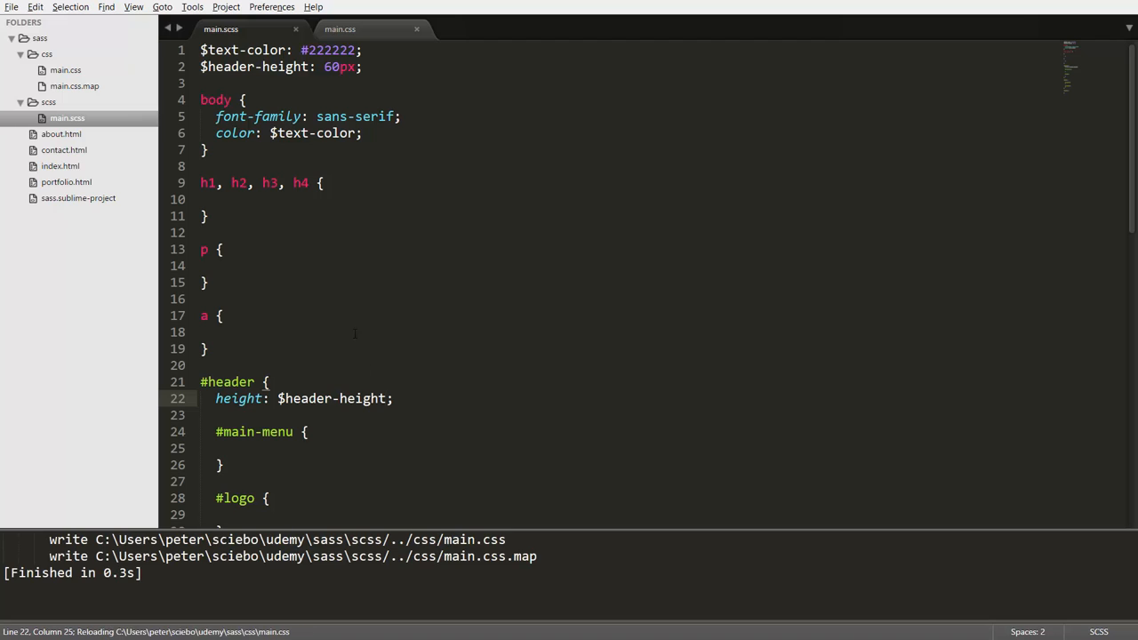
left_click(348, 28)
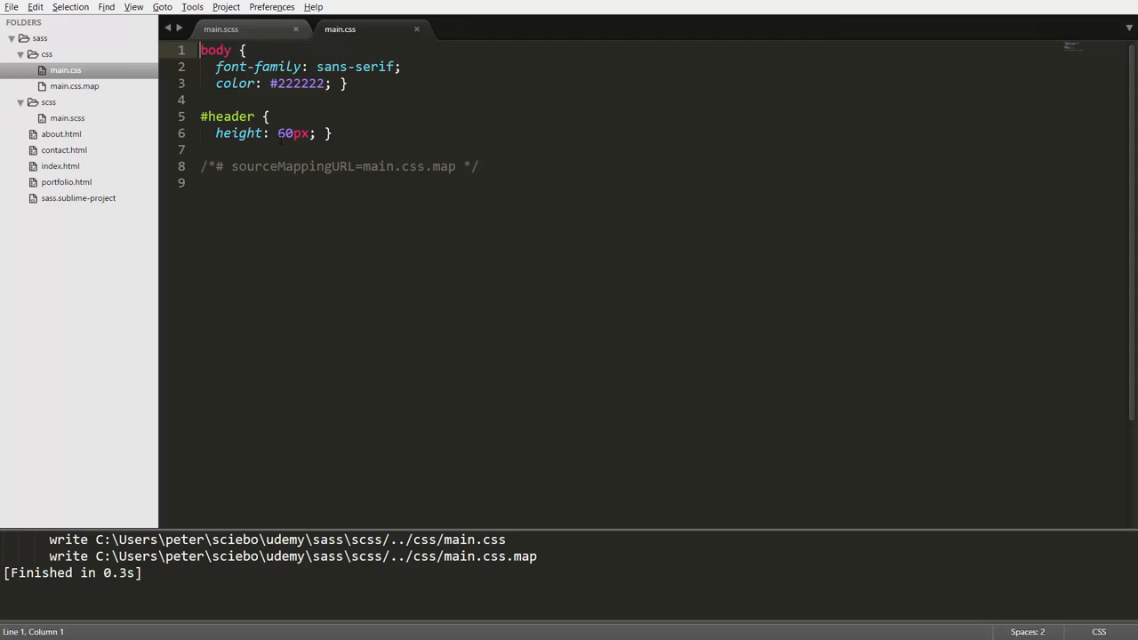
left_click(246, 28)
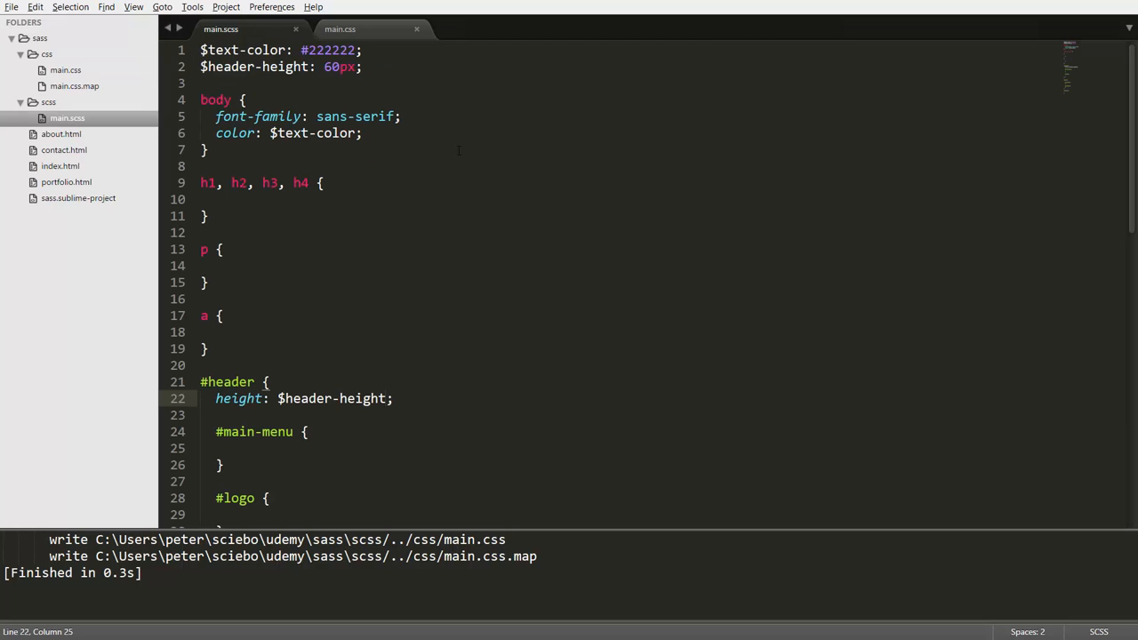